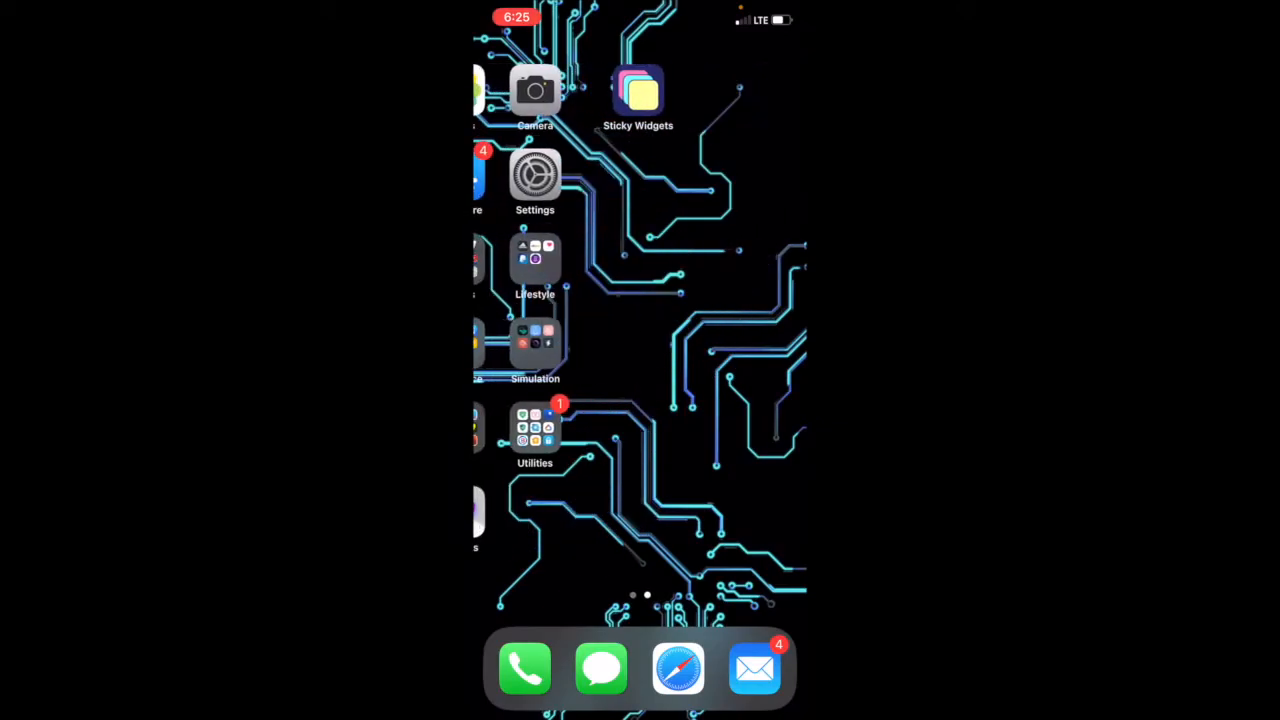
Swipe back to the first home screen page where the App Store icon sits
scroll("right", 3)
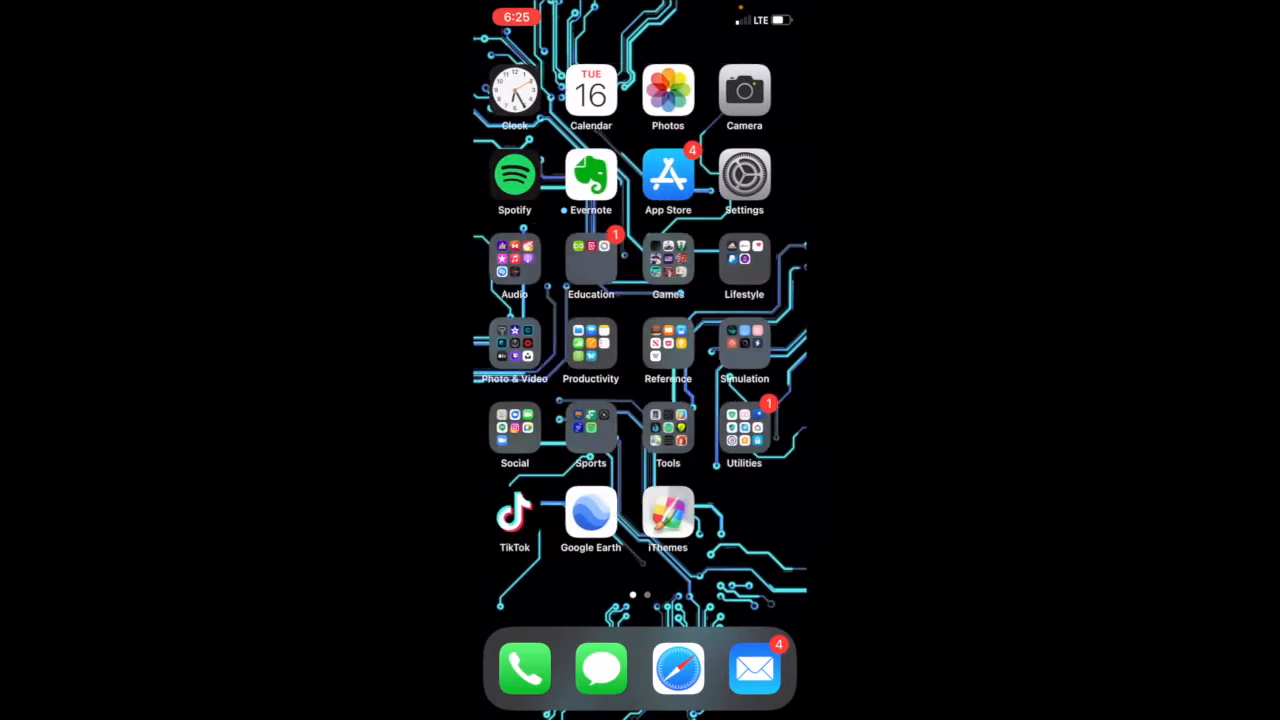
Search the App Store for sticky widgets and bring up the Sticky Widgets app page
left_click(668, 176)
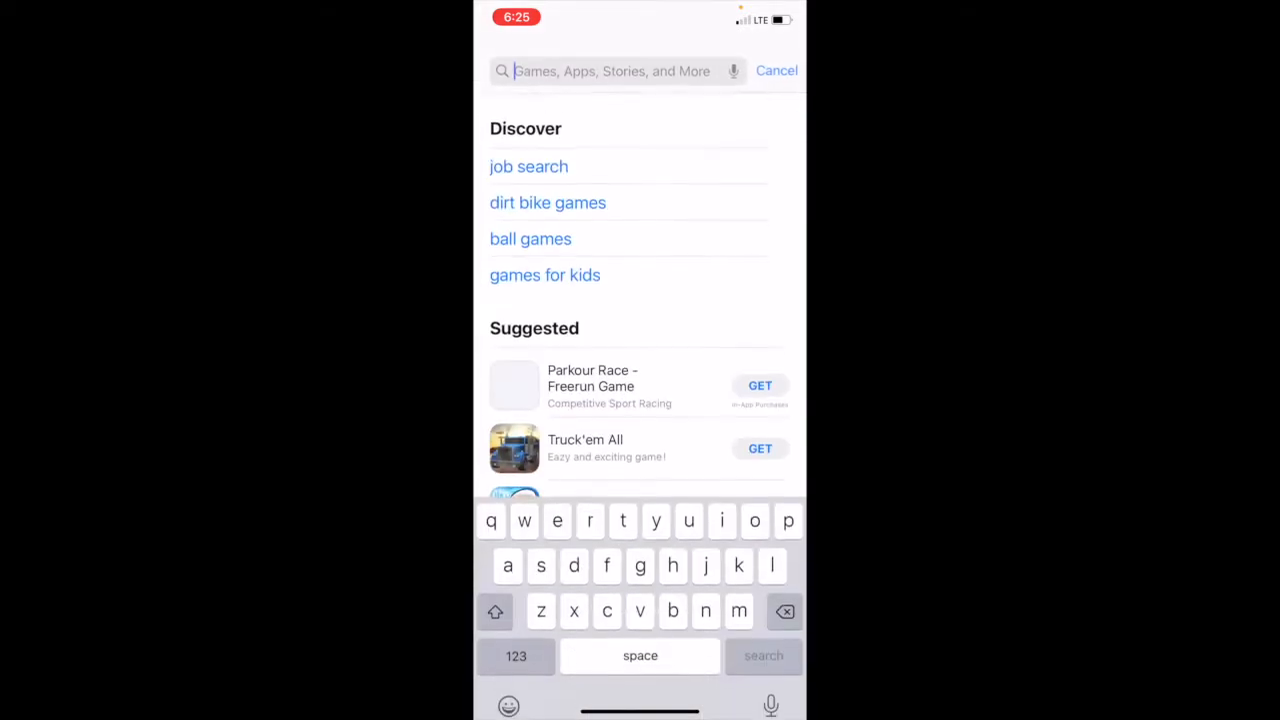
type("stu")
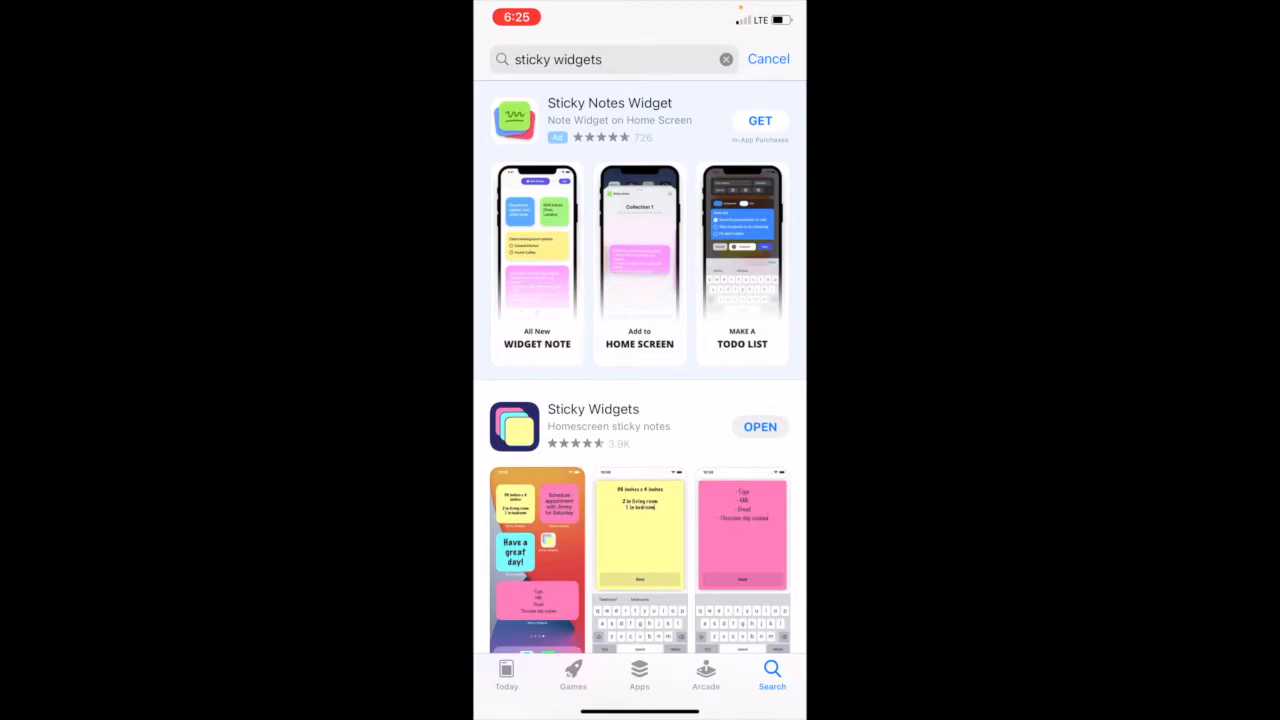
scroll("down", 3)
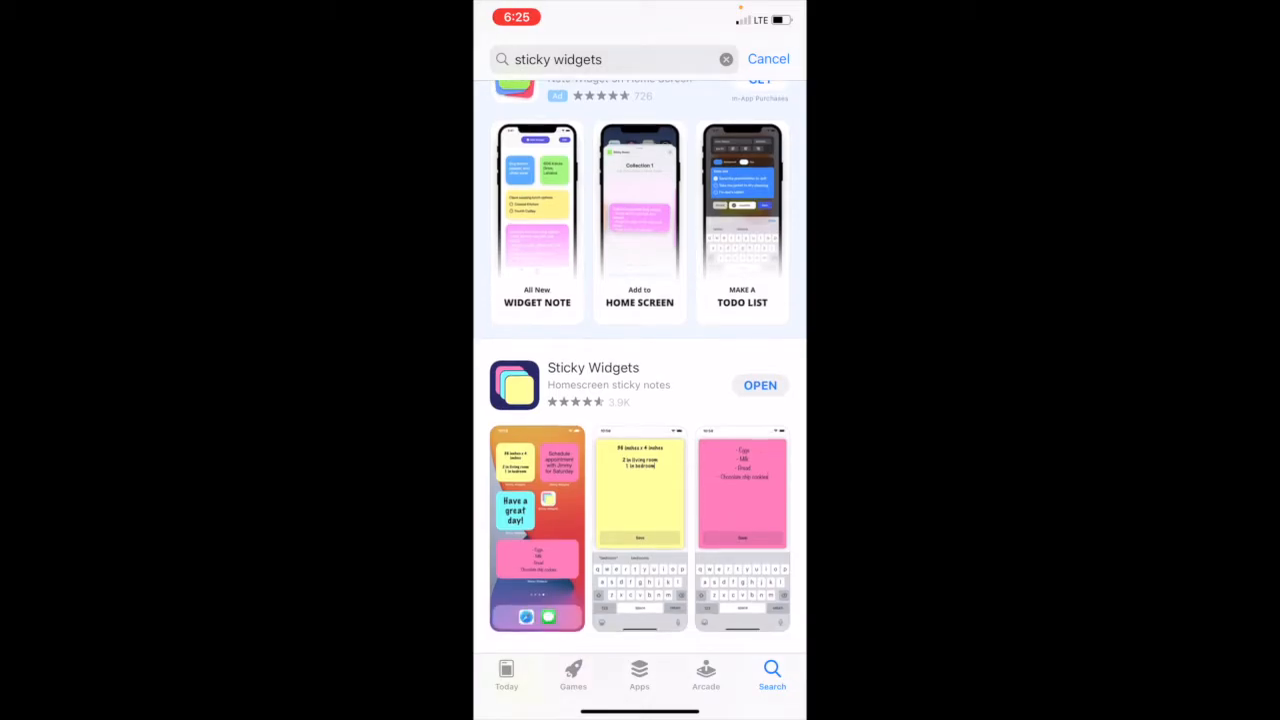
left_click(592, 384)
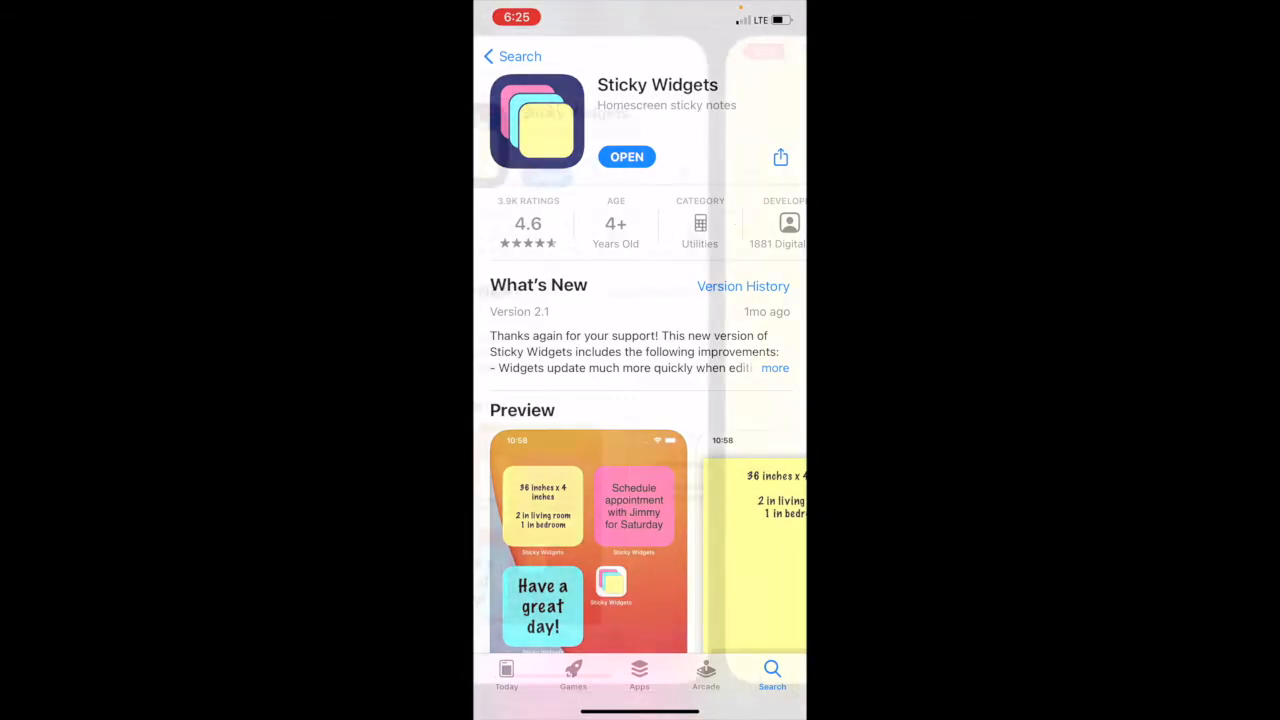
Launch Sticky Widgets, review its how-to guide and the single blank stored note, then return home
left_click(626, 156)
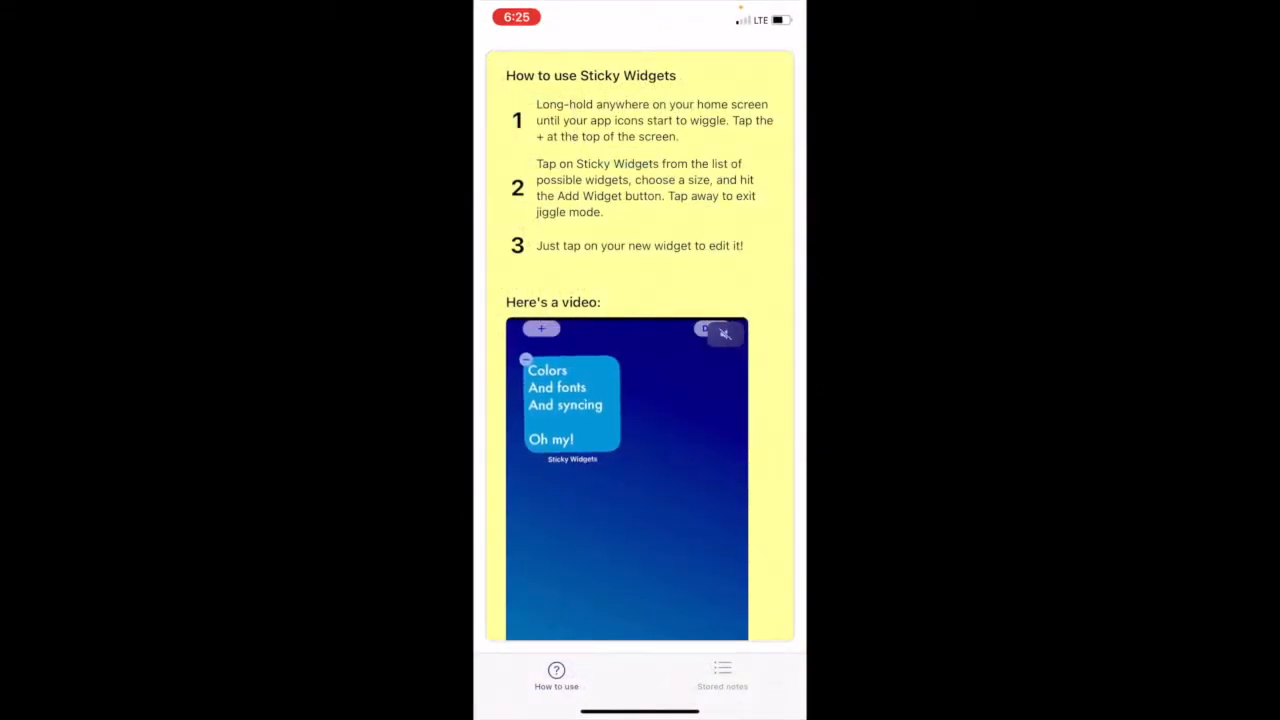
scroll("down", 3)
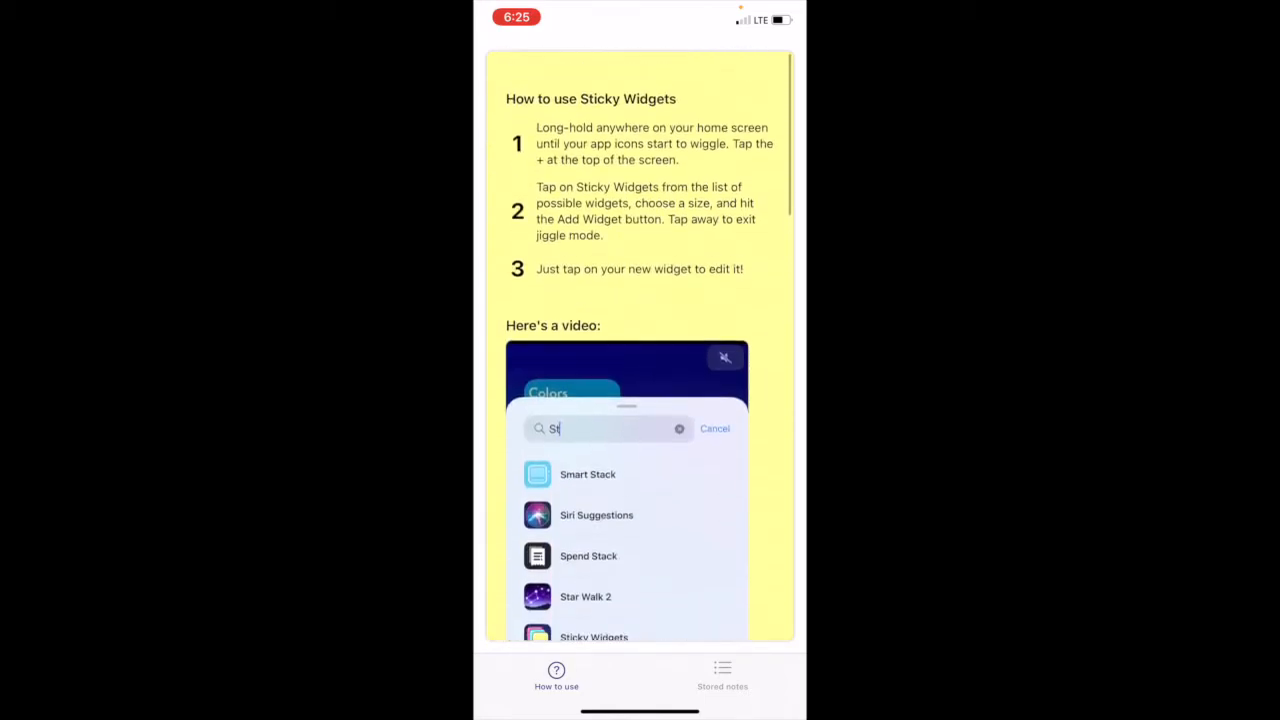
left_click(722, 676)
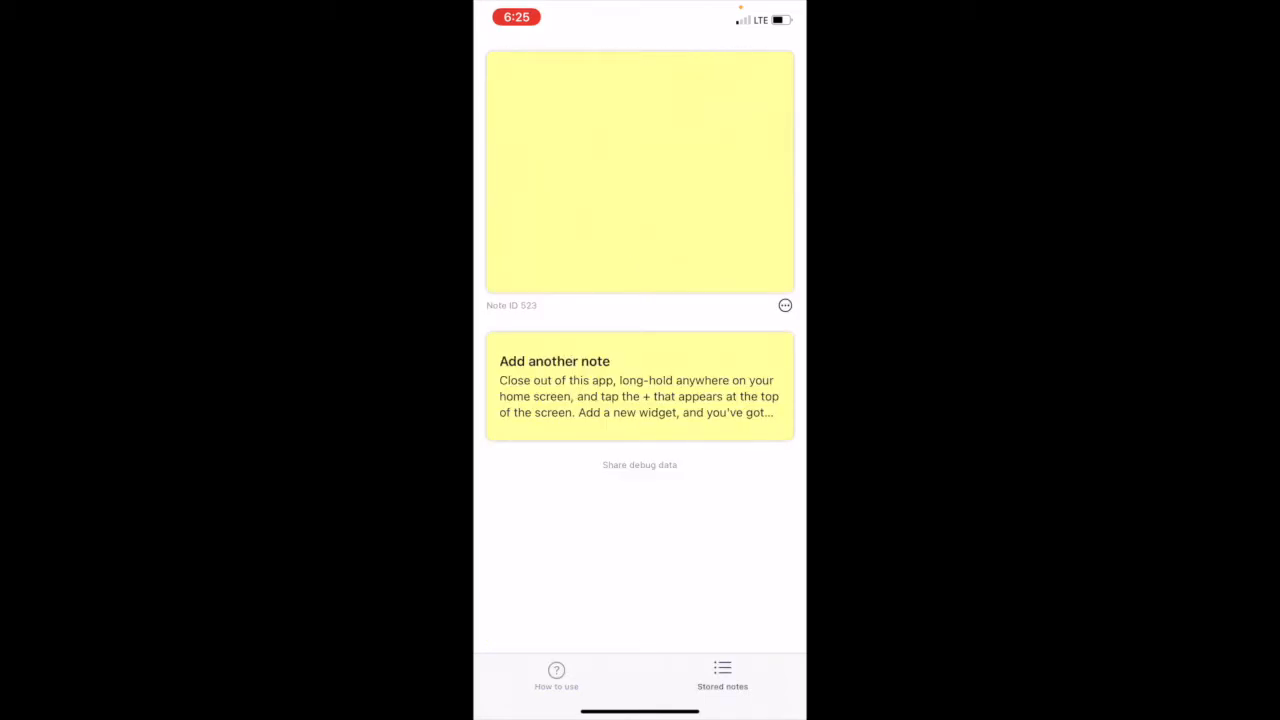
left_click(784, 304)
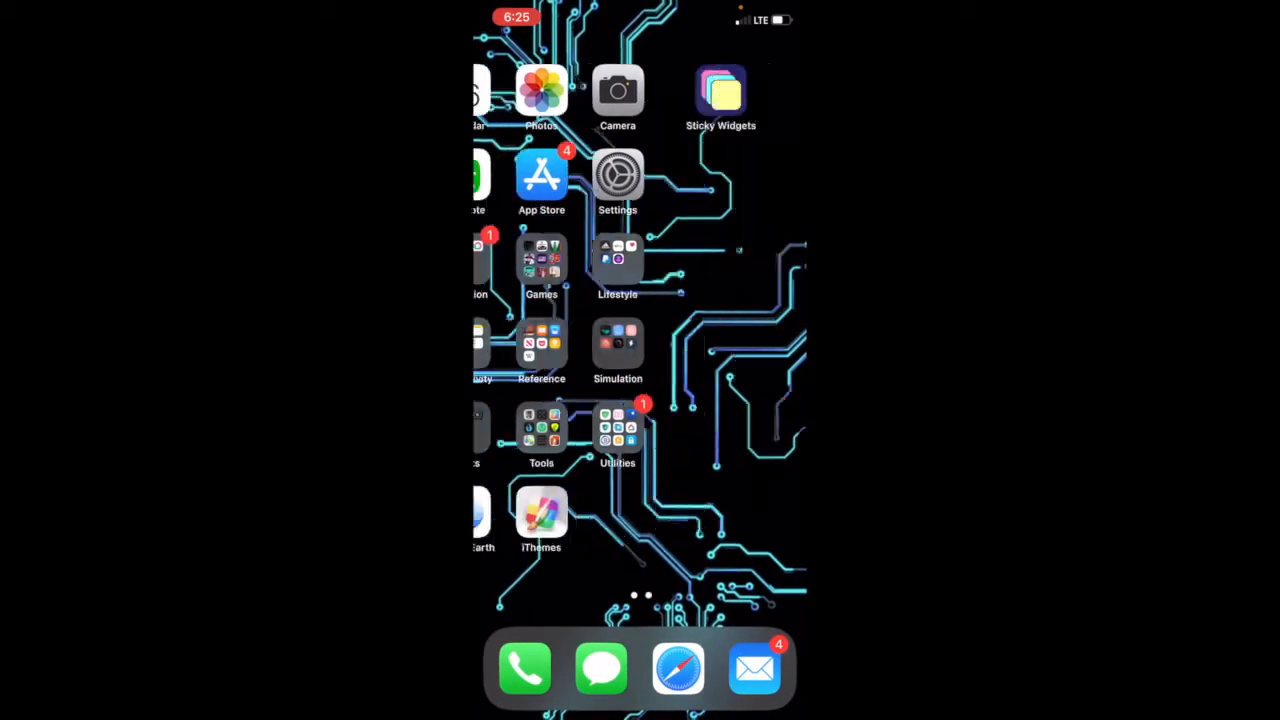
Add a Sticky Widgets note widget reading 'Tap to edit text' to an empty home screen page
scroll("left", 3)
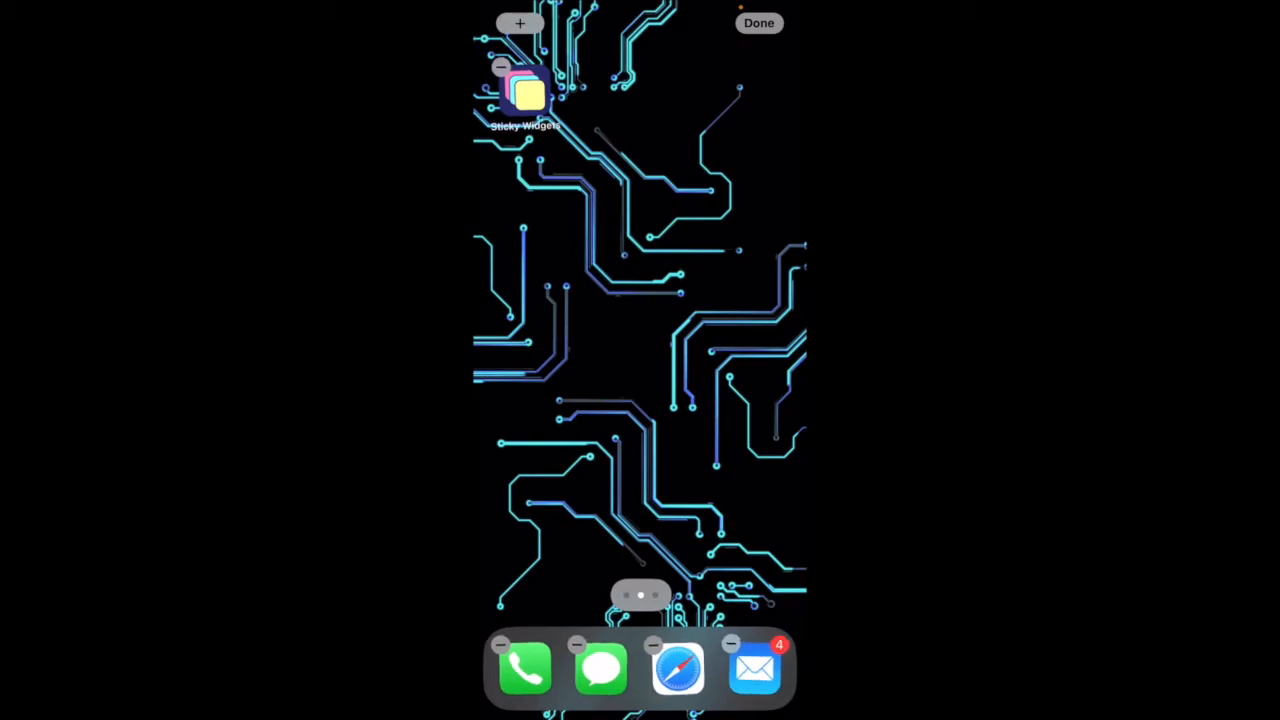
left_click(520, 24)
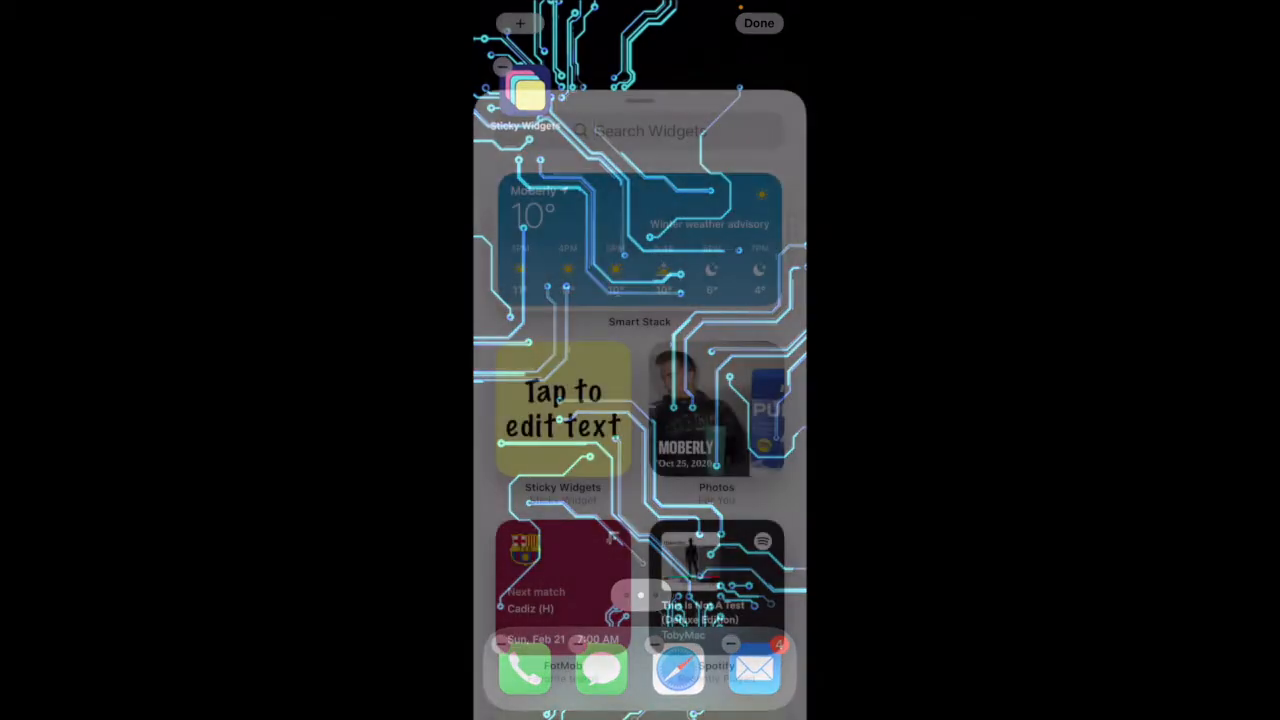
type("St")
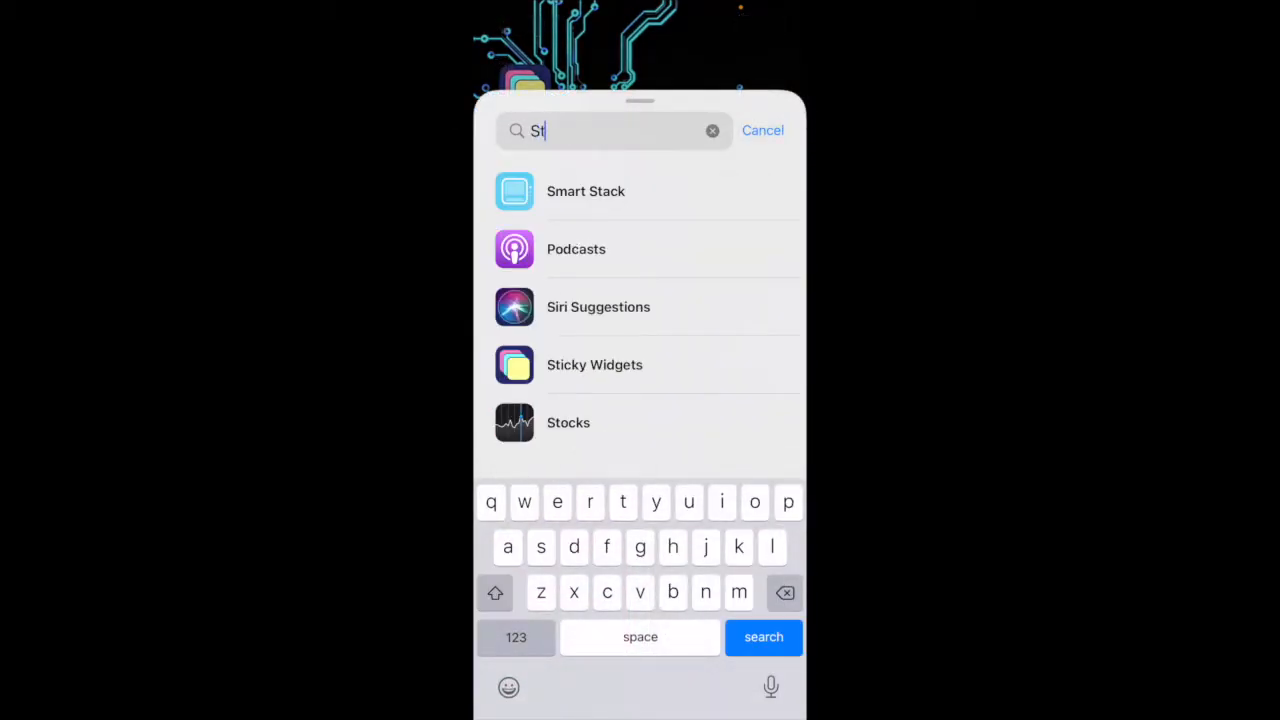
left_click(594, 364)
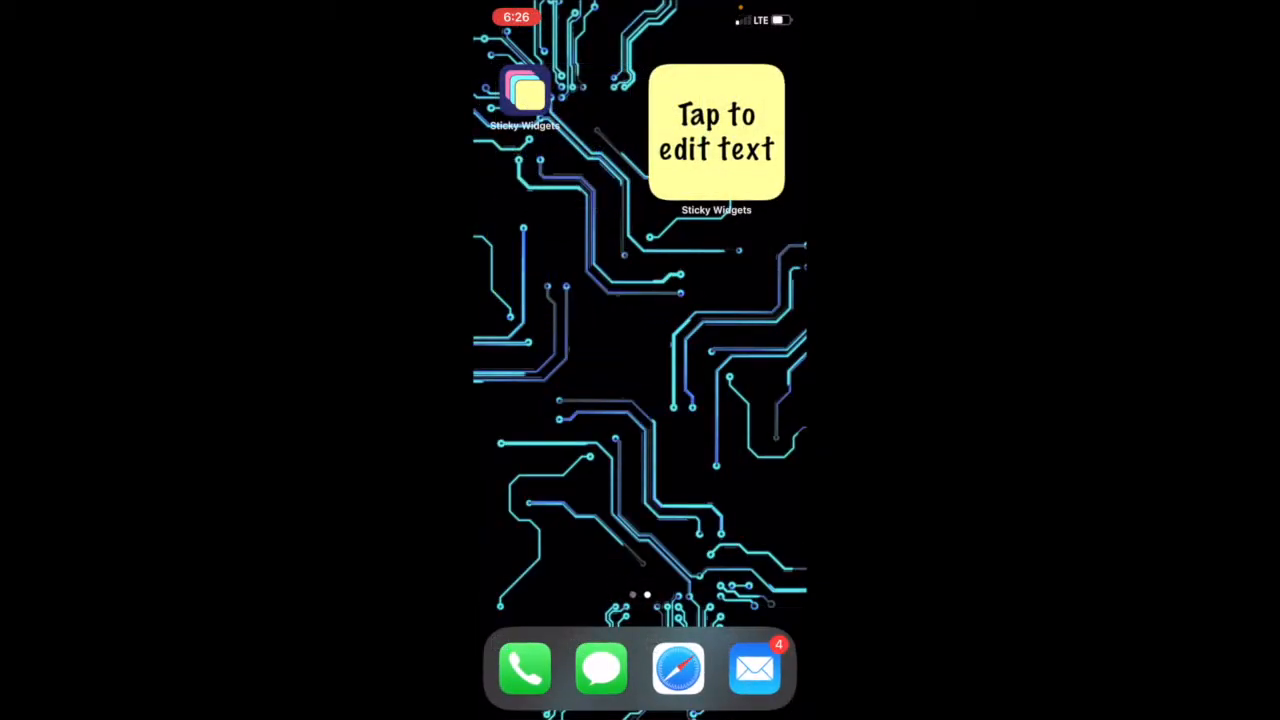
Replace the note's placeholder text with 'Tech Particle'
left_click(716, 132)
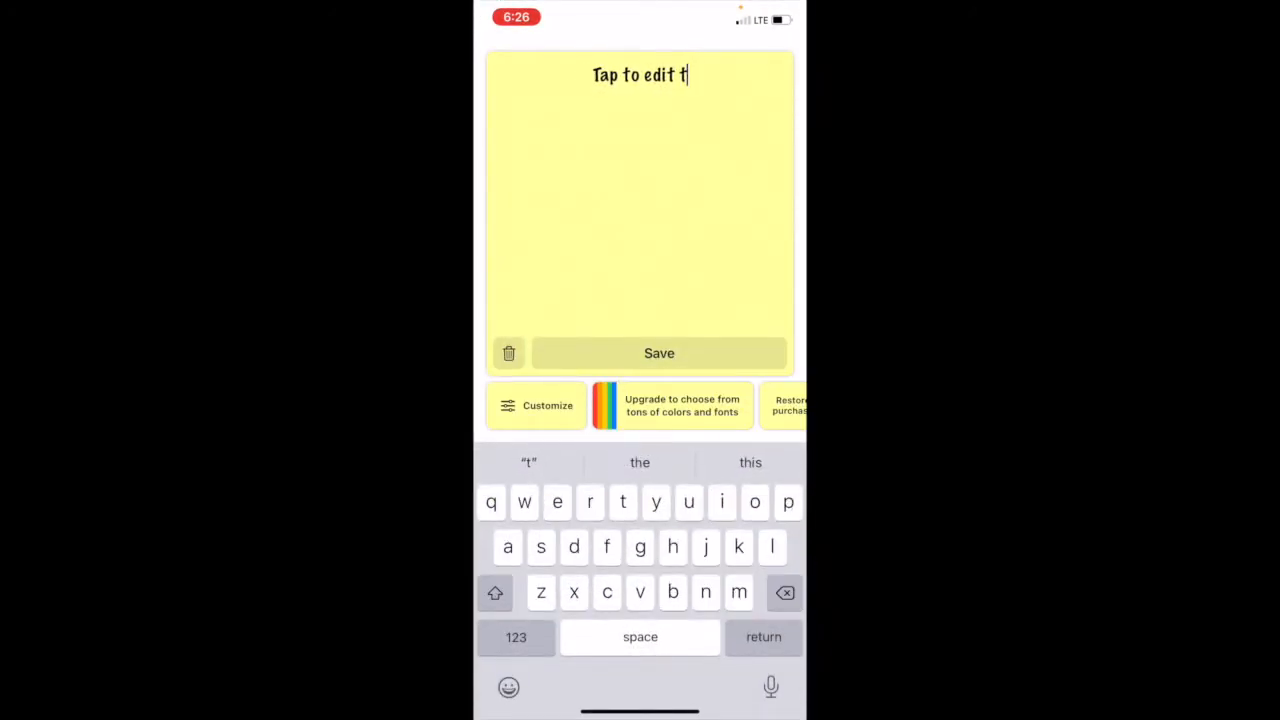
type("Tech Particle")
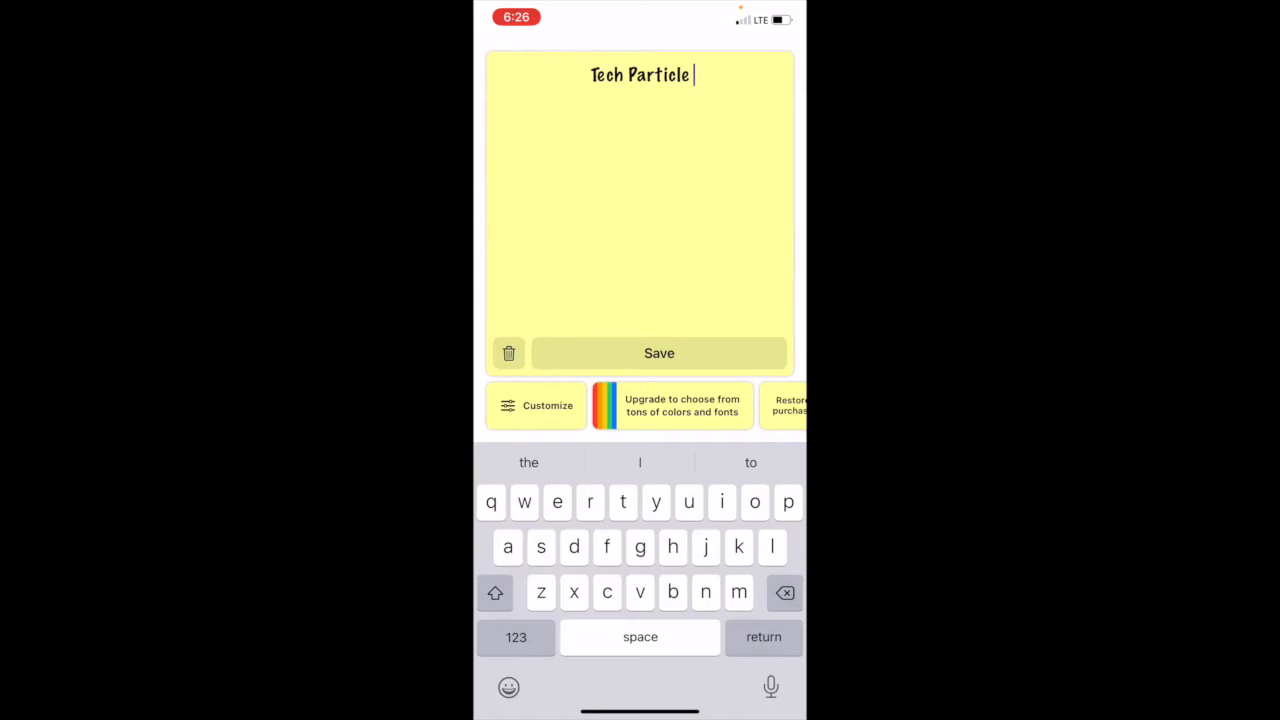
Give the Tech Particle note a classic blue background
left_click(536, 404)
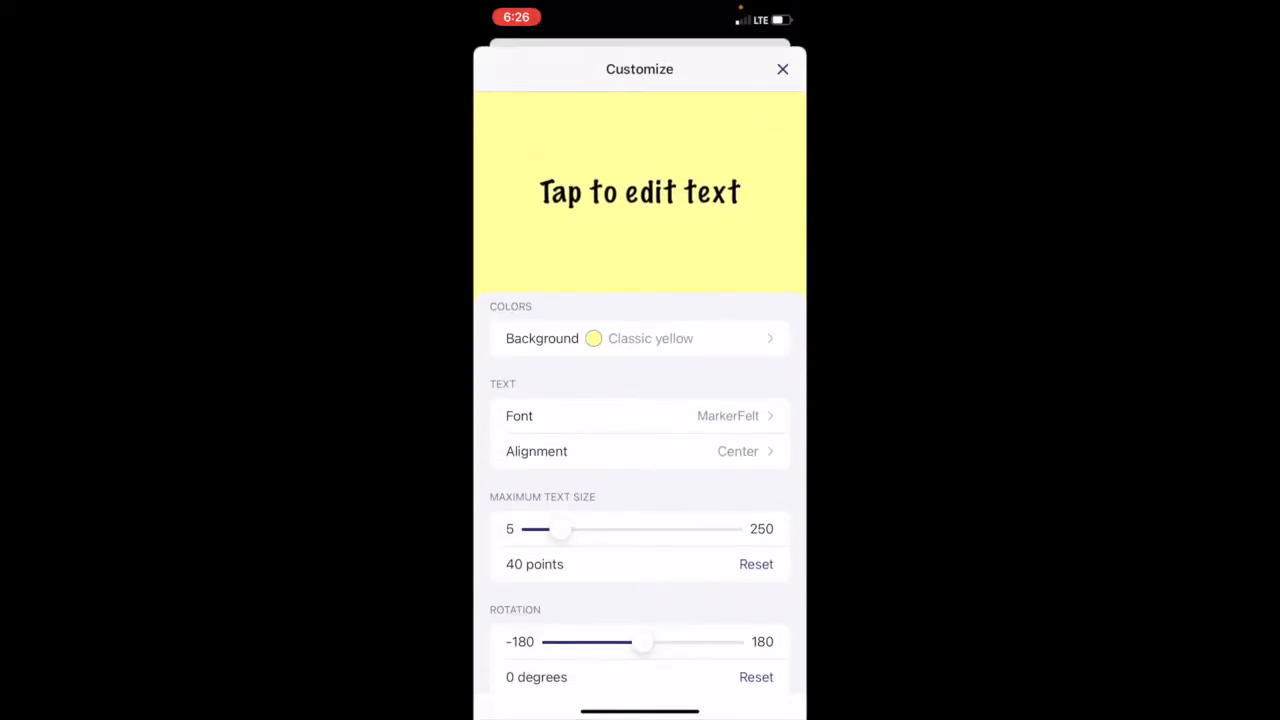
left_click(640, 338)
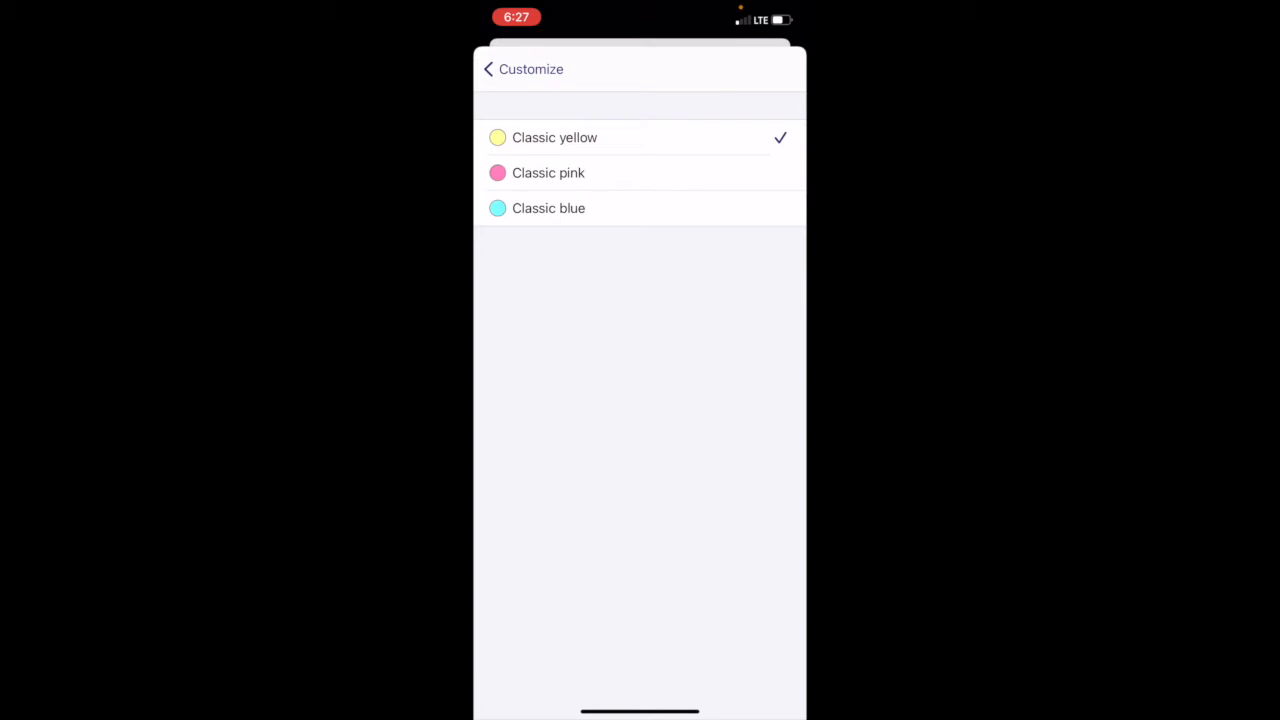
left_click(548, 208)
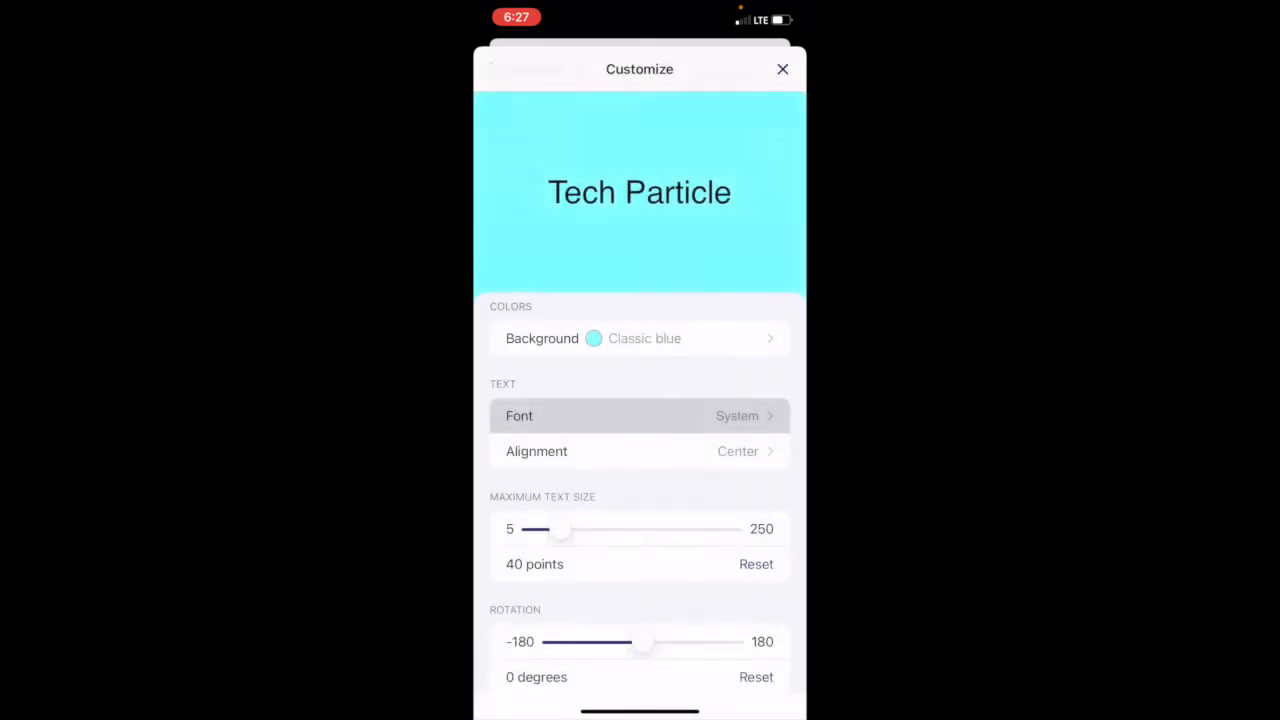
Tilt the note text to 162 degrees, bring it back near level, and finish customizing
scroll("up", 3)
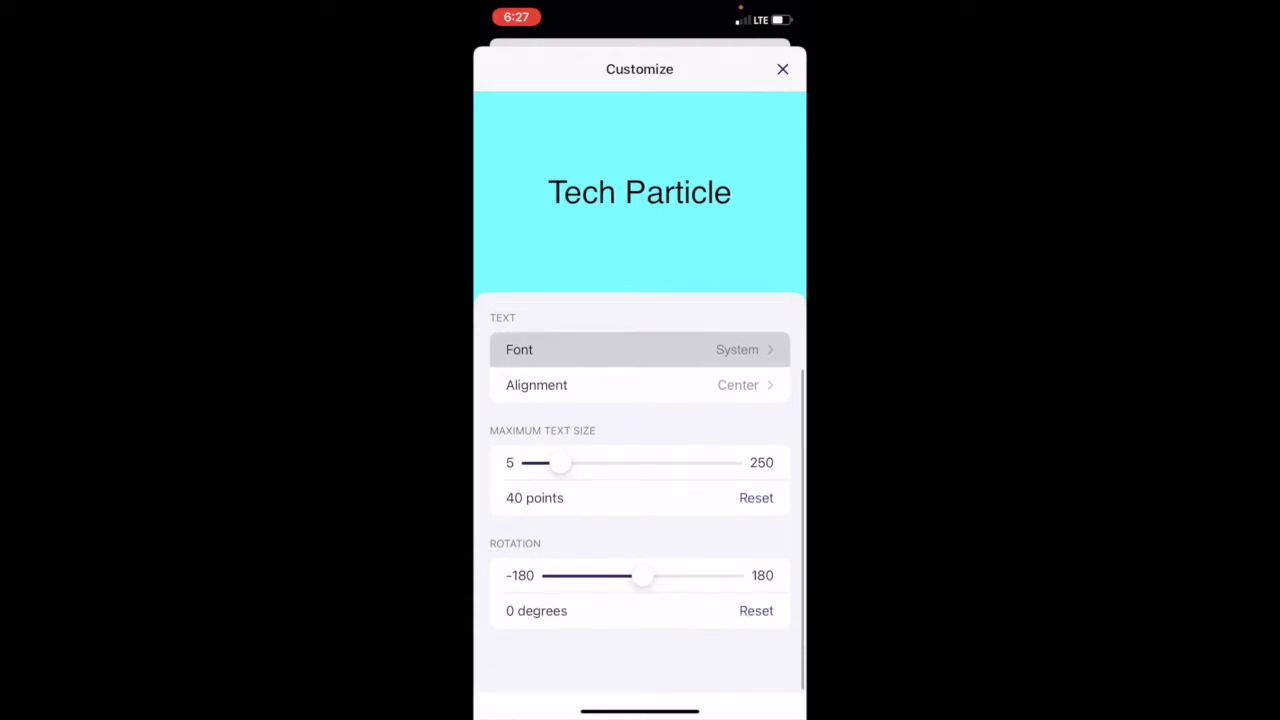
left_click_drag(644, 576, 724, 608)
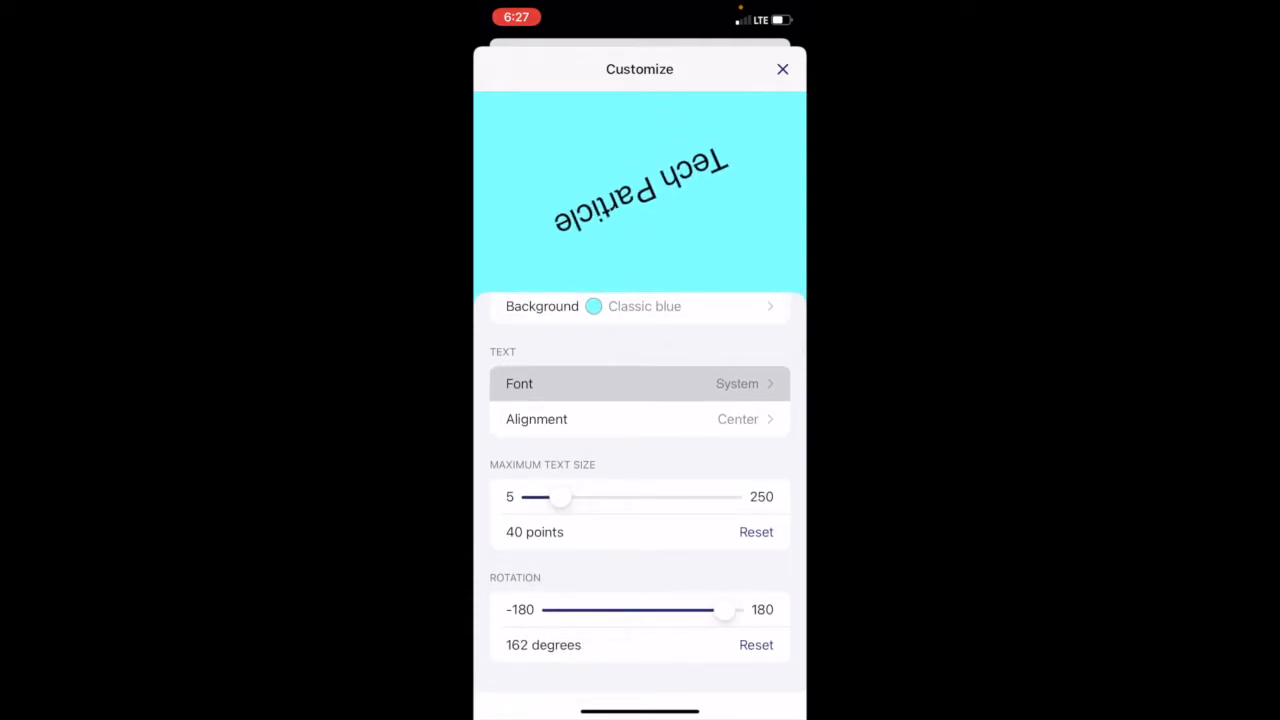
left_click_drag(724, 608, 650, 608)
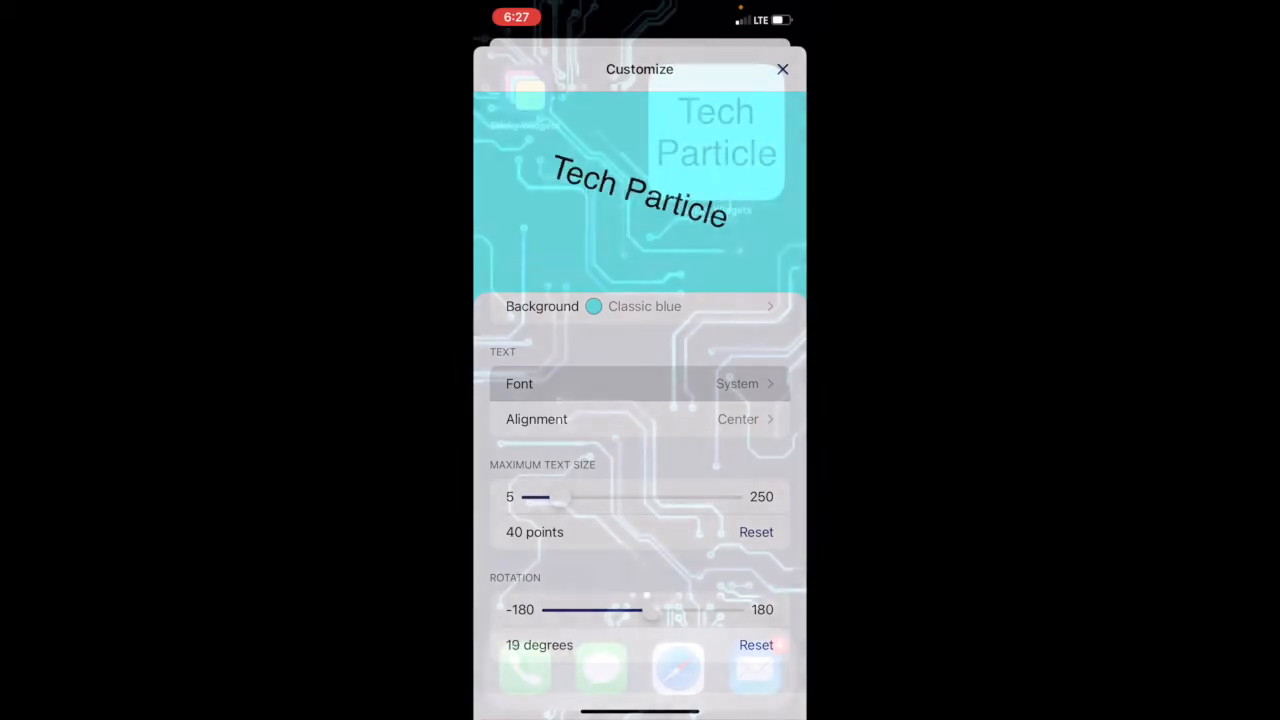
left_click(784, 68)
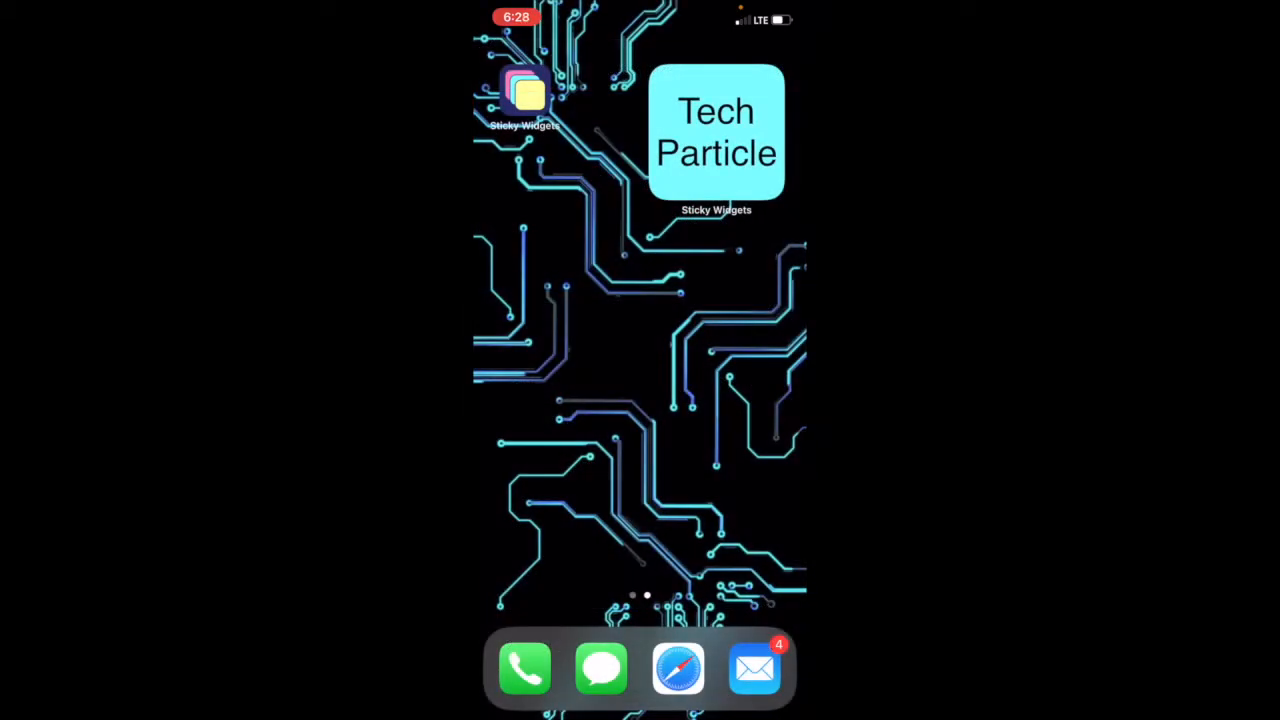
Reopen Sticky Widgets and view the stored notes listing the blue Tech Particle note
left_click(716, 132)
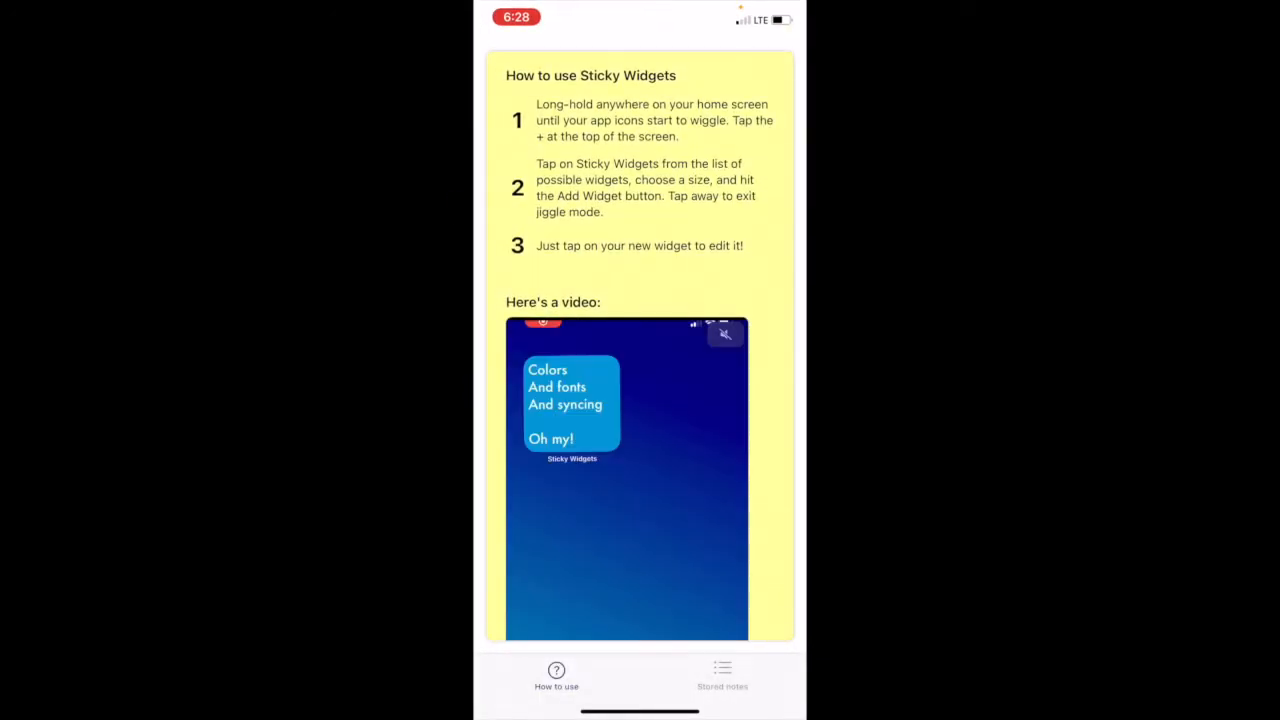
left_click(722, 676)
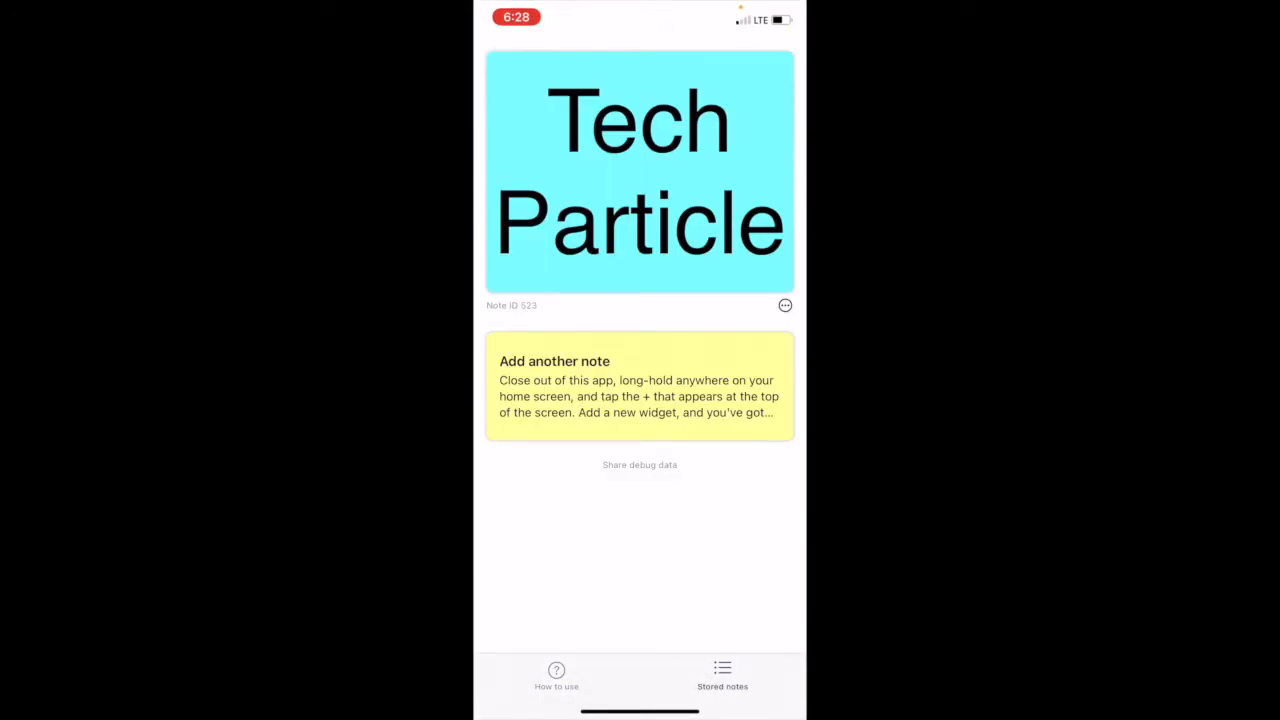